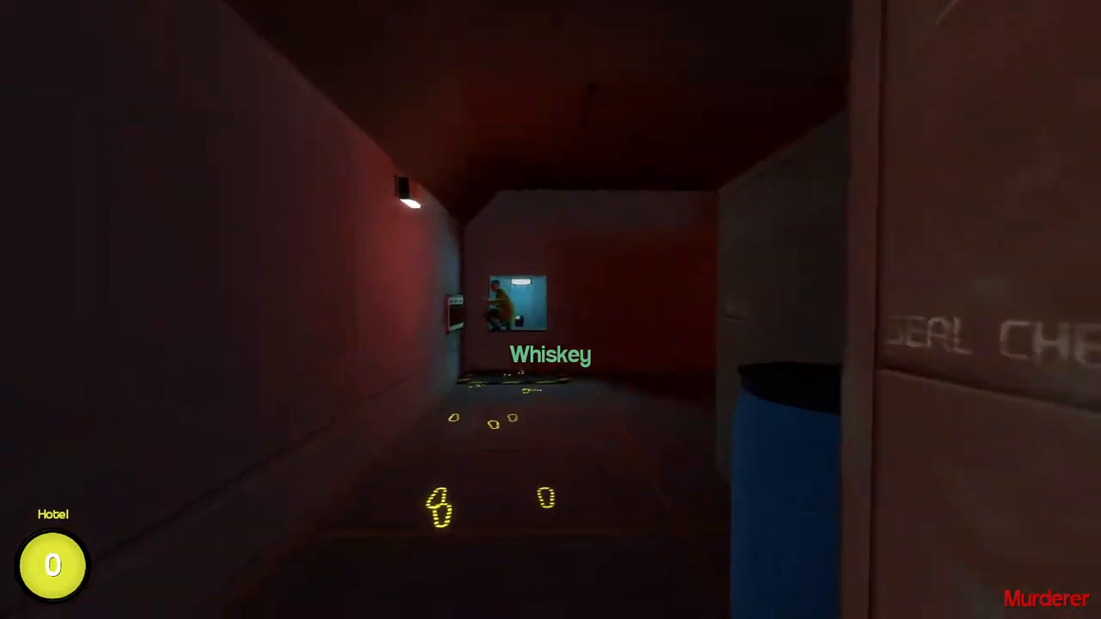
pyautogui.moveTo(550, 309)
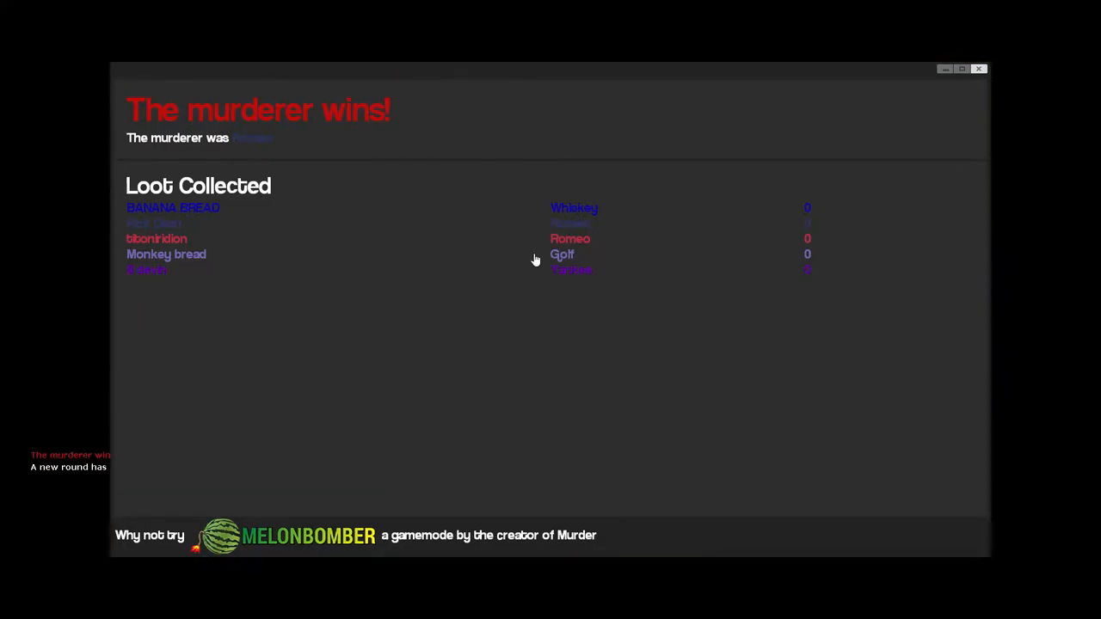
pyautogui.moveTo(830, 53)
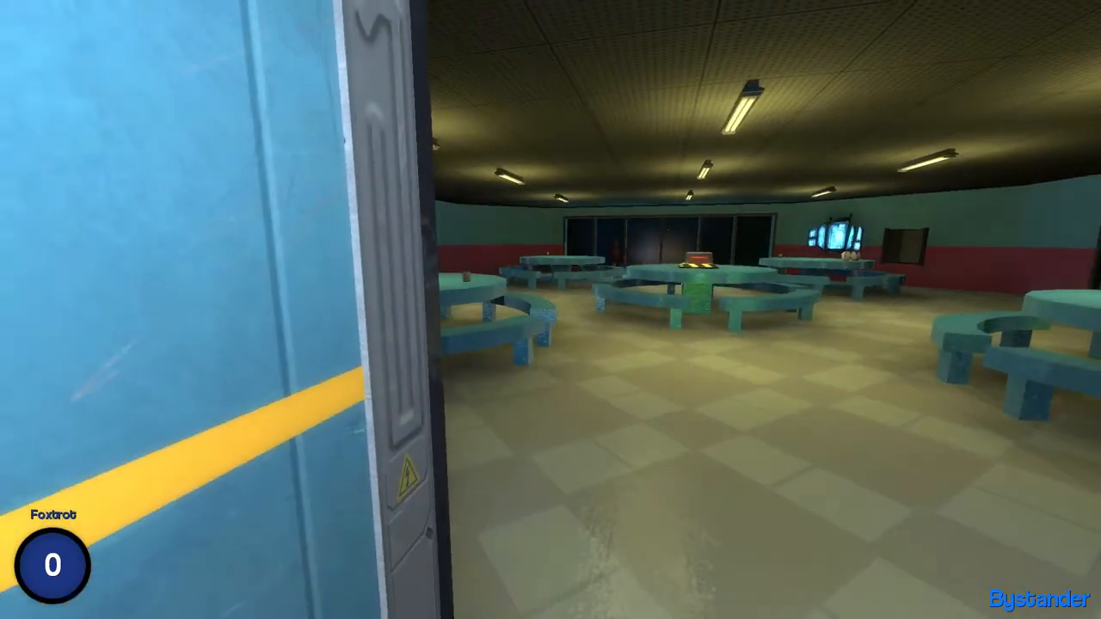
pyautogui.moveTo(550, 309)
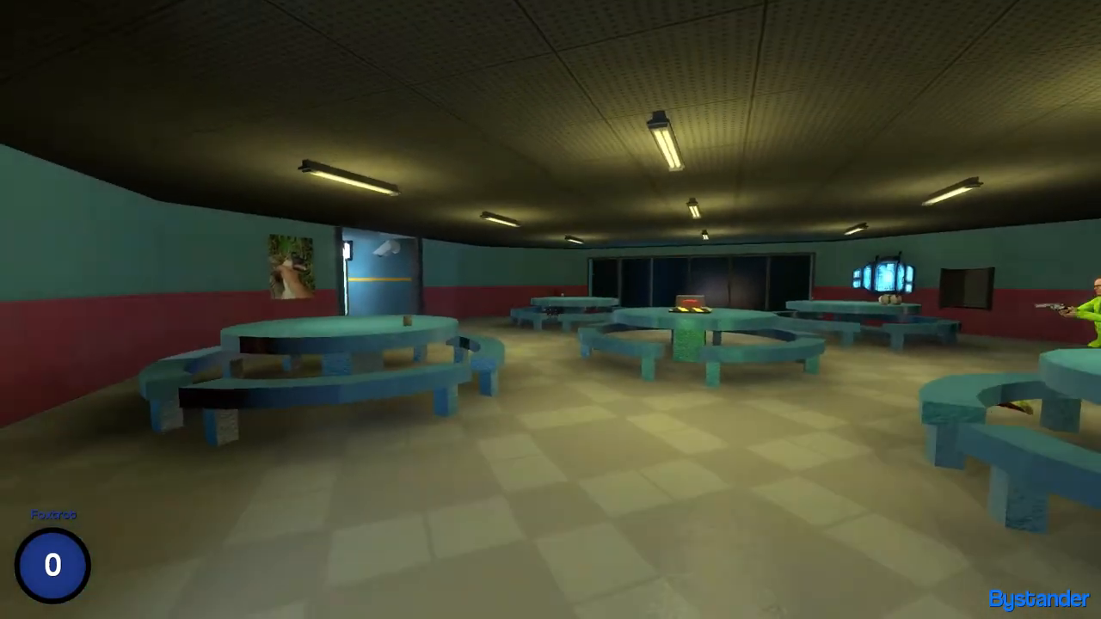